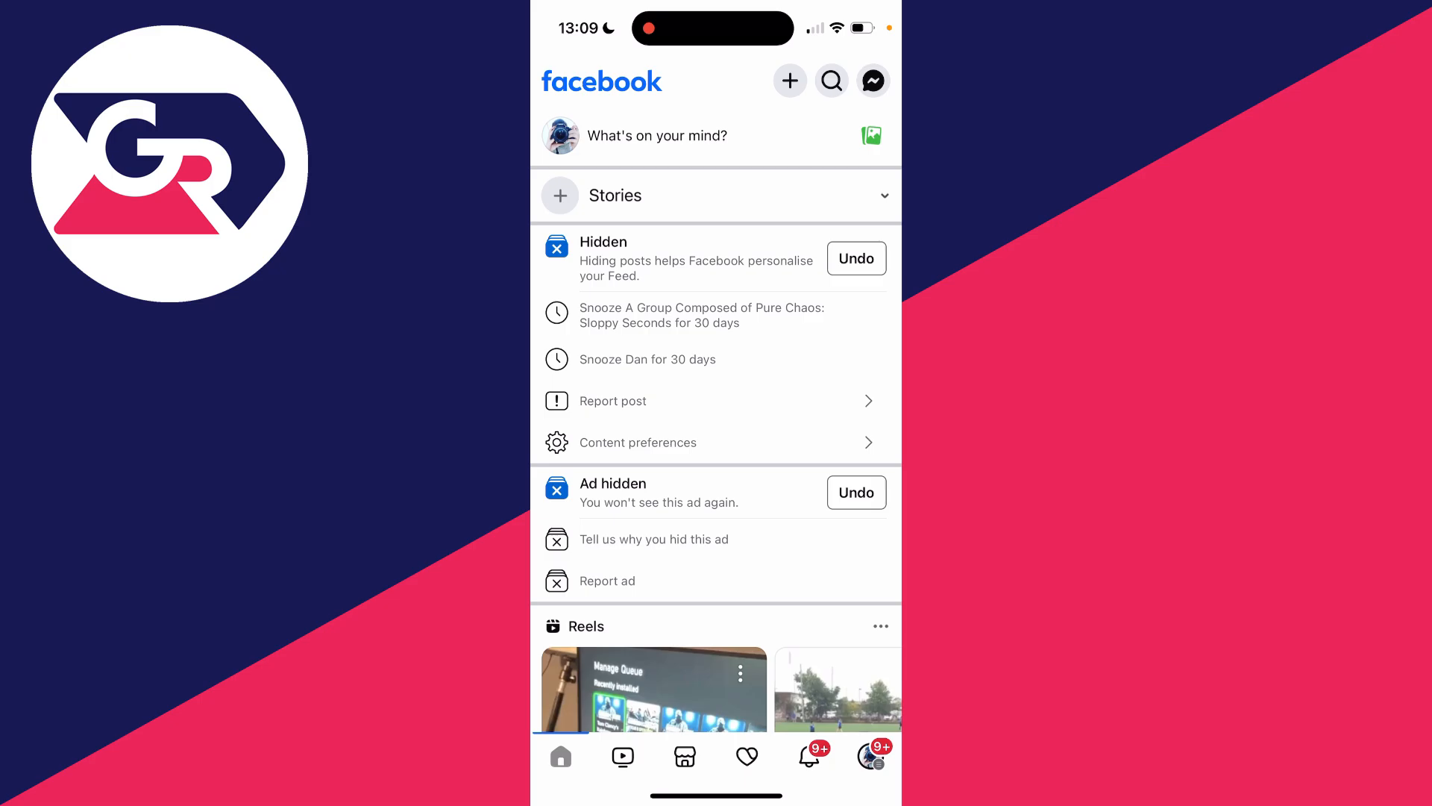
Start a new live video from the header, reaching the setup screen with camera preview and Friends audience
{"action": "left_click", "coordinate": [656, 135]}
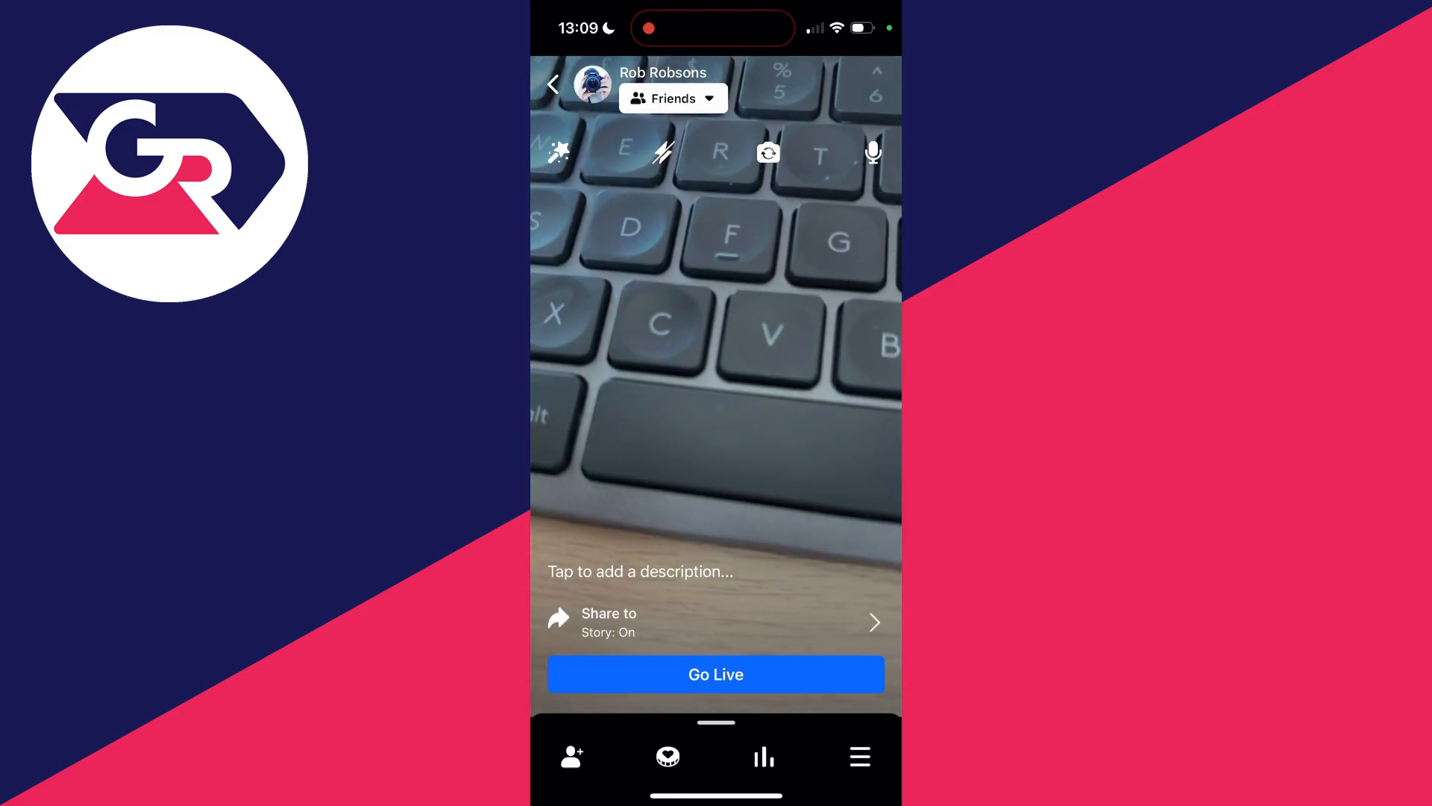
{"action": "left_click", "coordinate": [673, 98]}
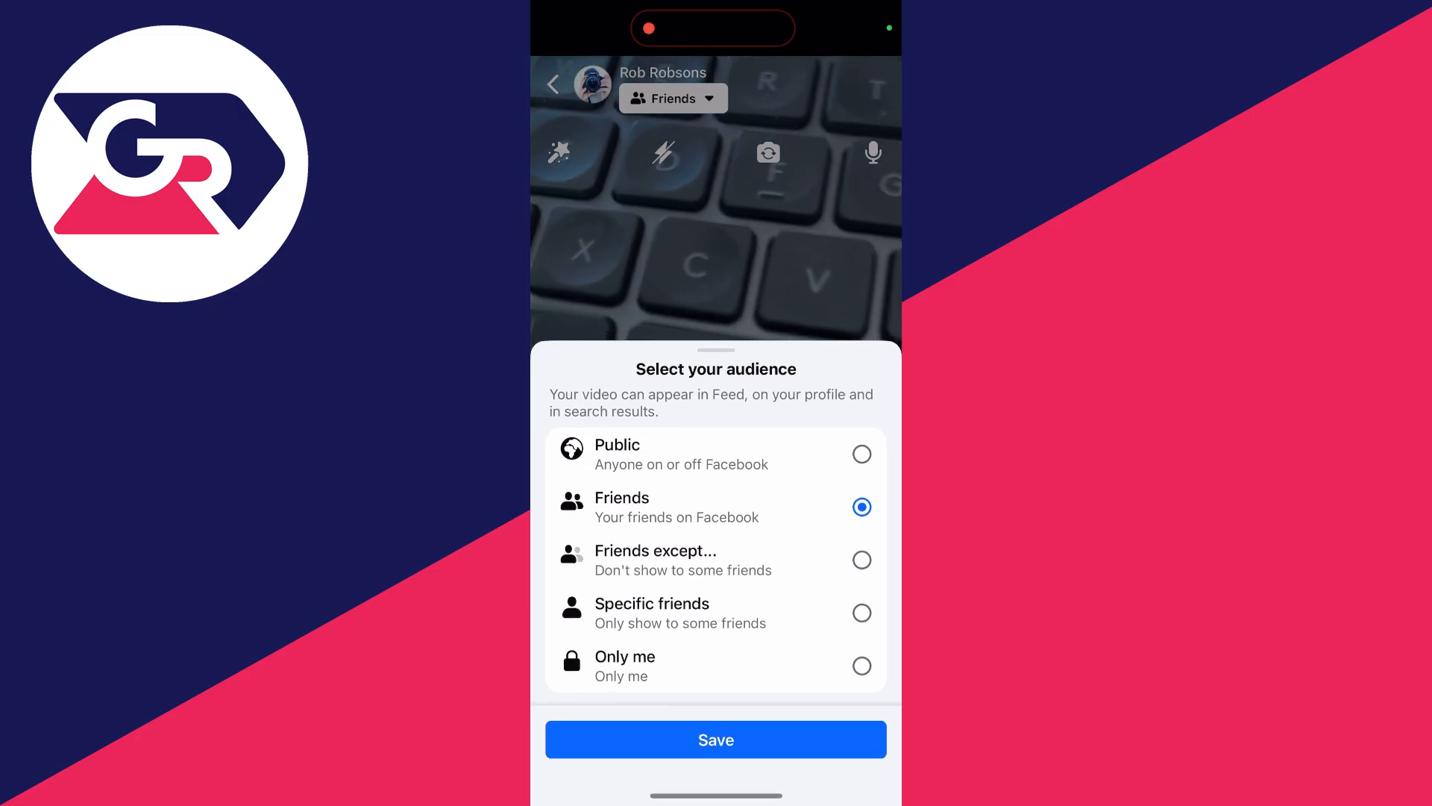
{"action": "left_click", "coordinate": [716, 738]}
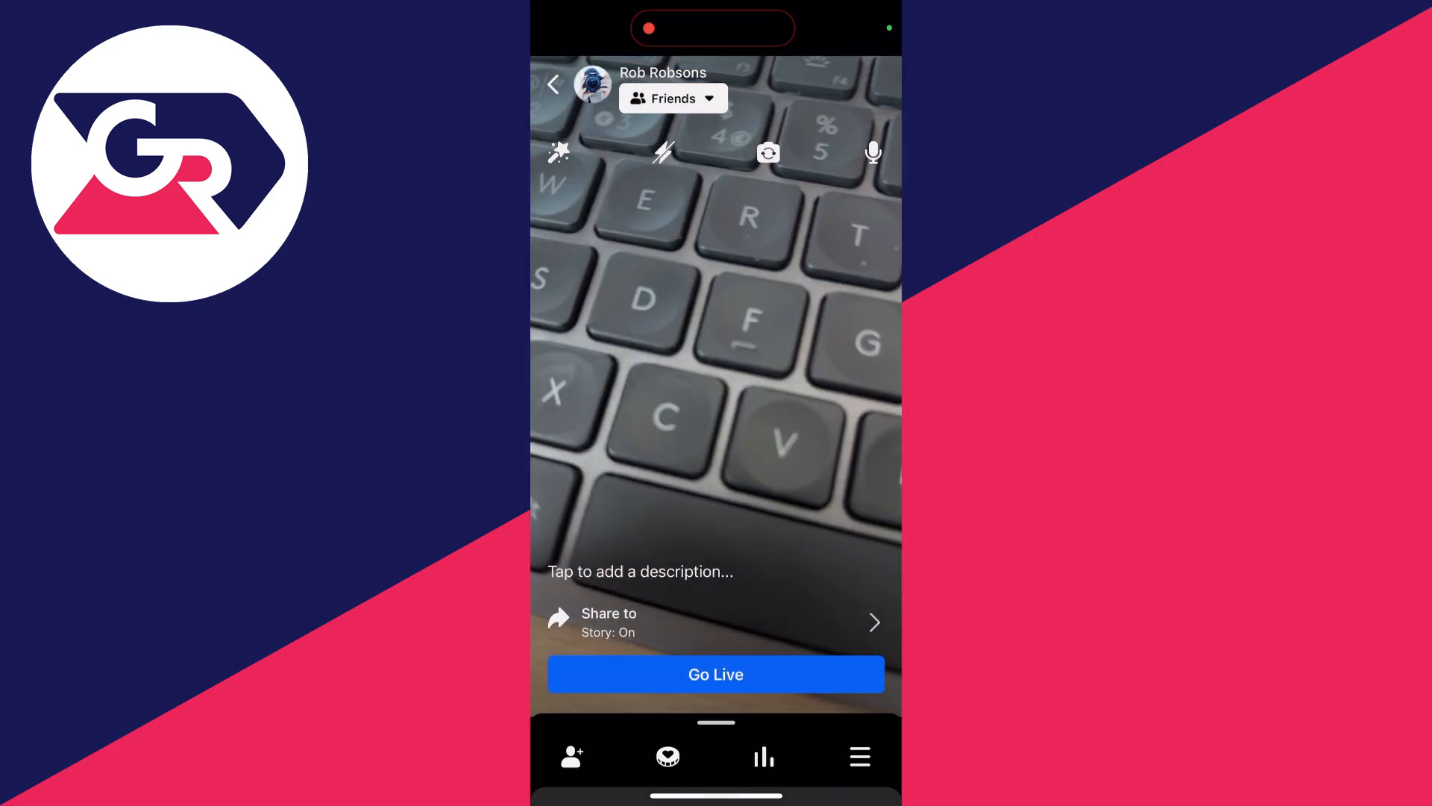
Go live to Friends, broadcast briefly, then finish the live video
{"action": "left_click", "coordinate": [716, 673]}
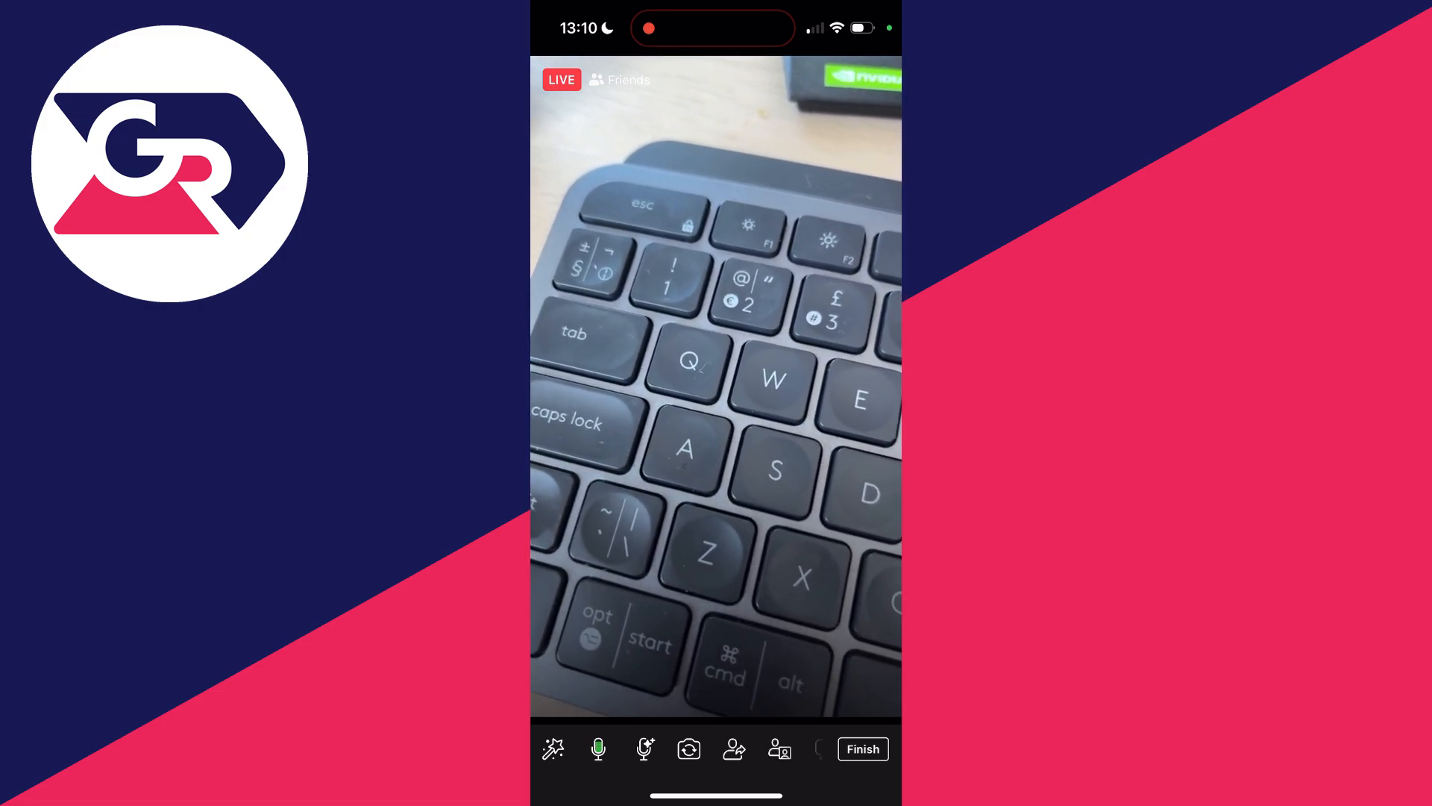
{"action": "left_click", "coordinate": [862, 749]}
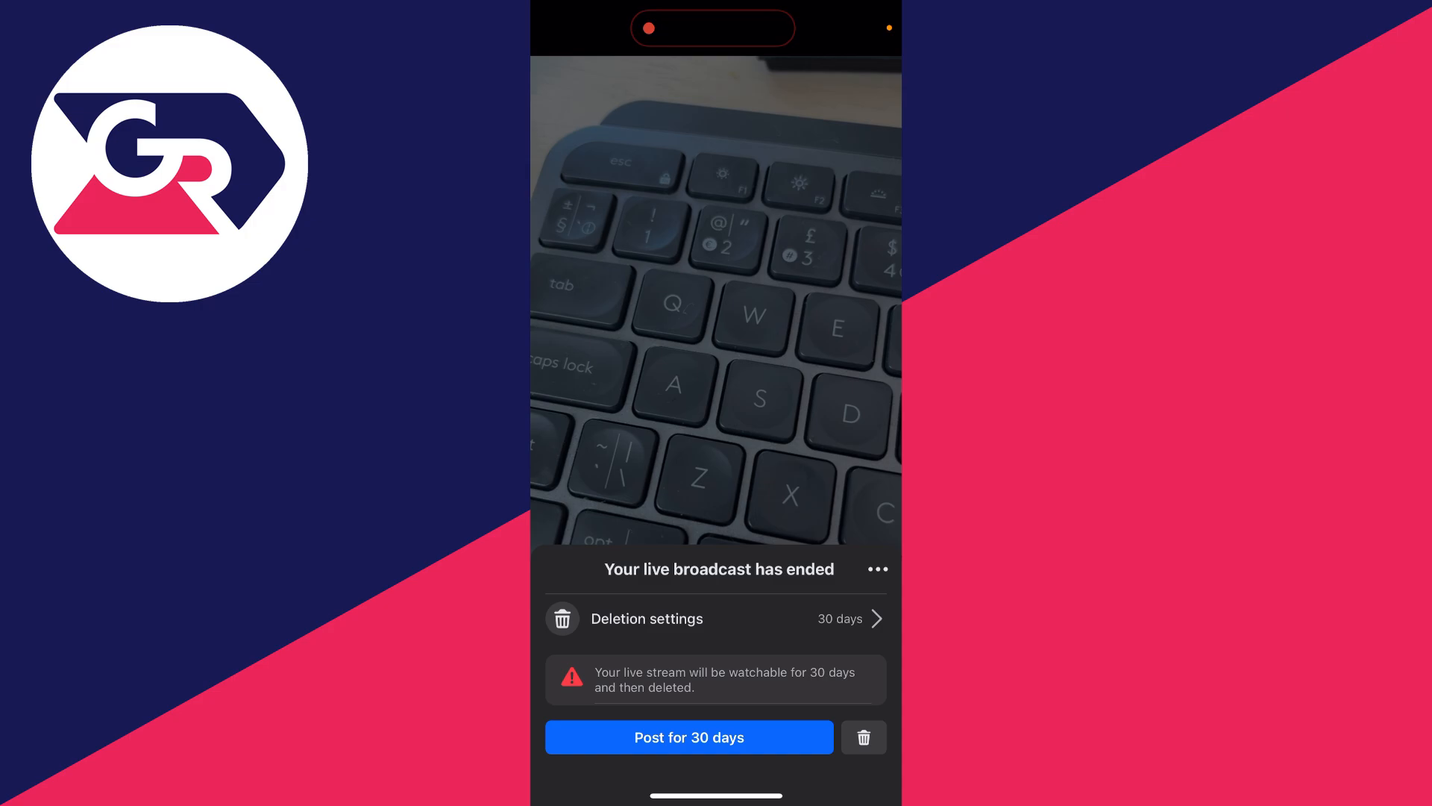
Delete the ended broadcast via the trash icon, confirm, and land on the Create post composer
{"action": "left_click", "coordinate": [862, 737]}
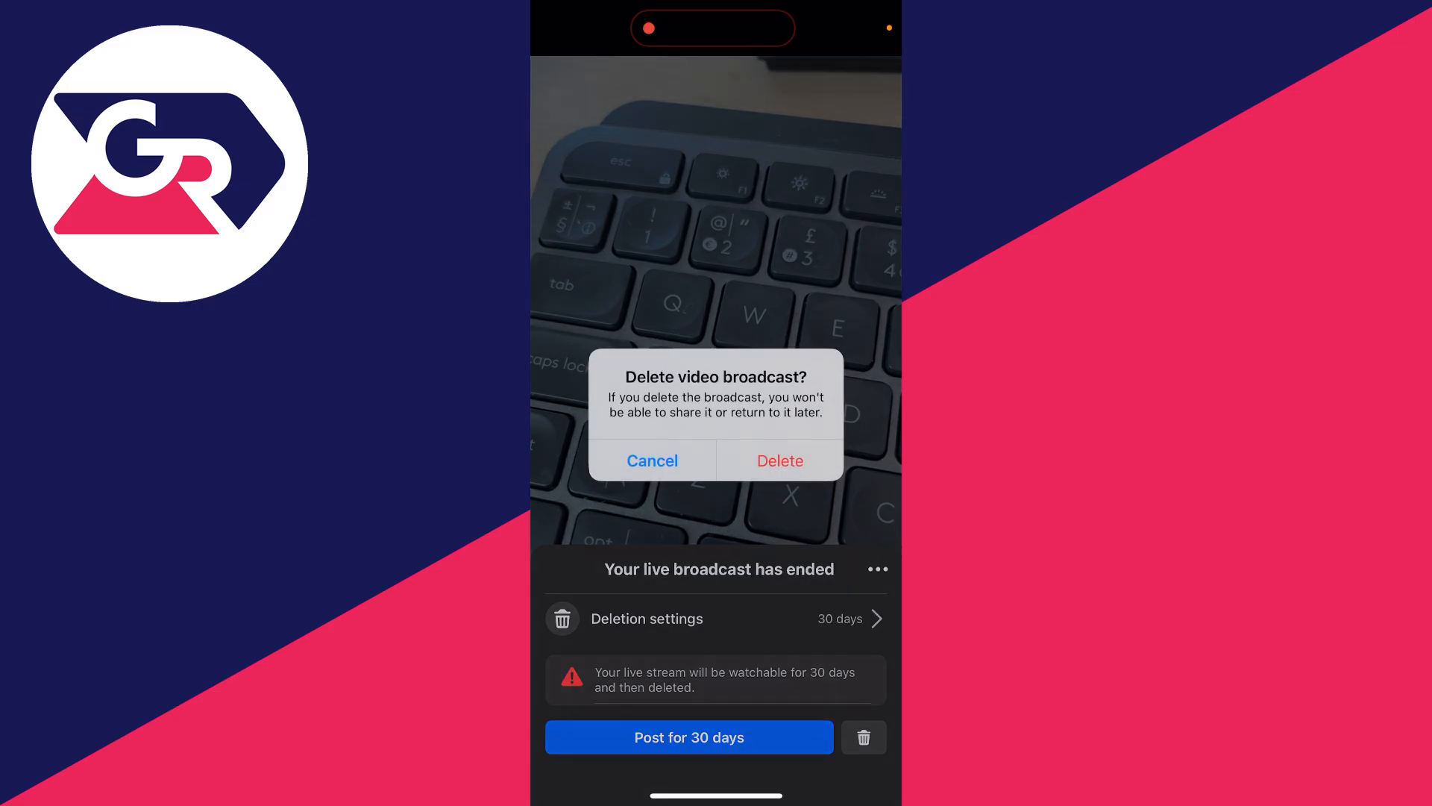
{"action": "left_click", "coordinate": [779, 459]}
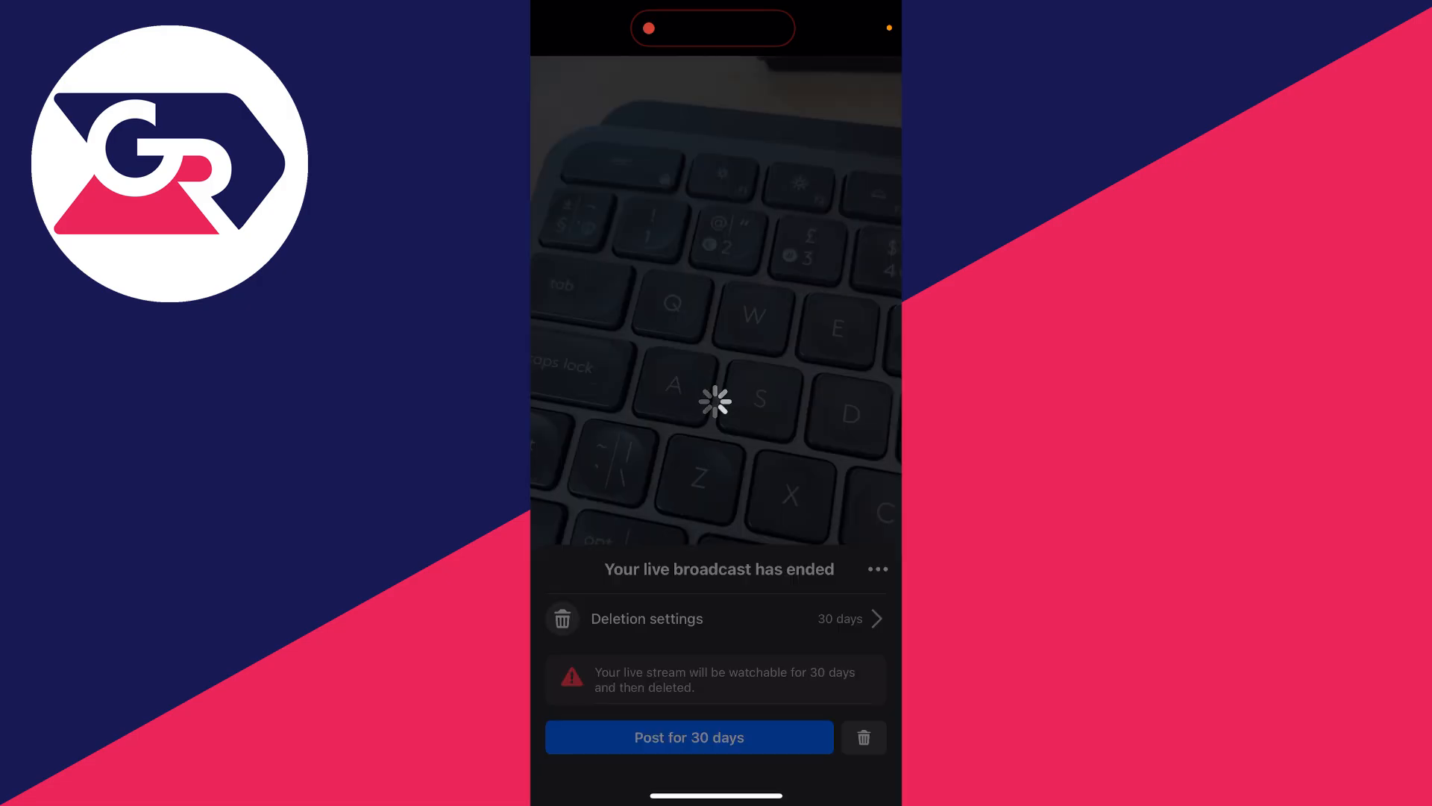
{"action": "left_click", "coordinate": [689, 737]}
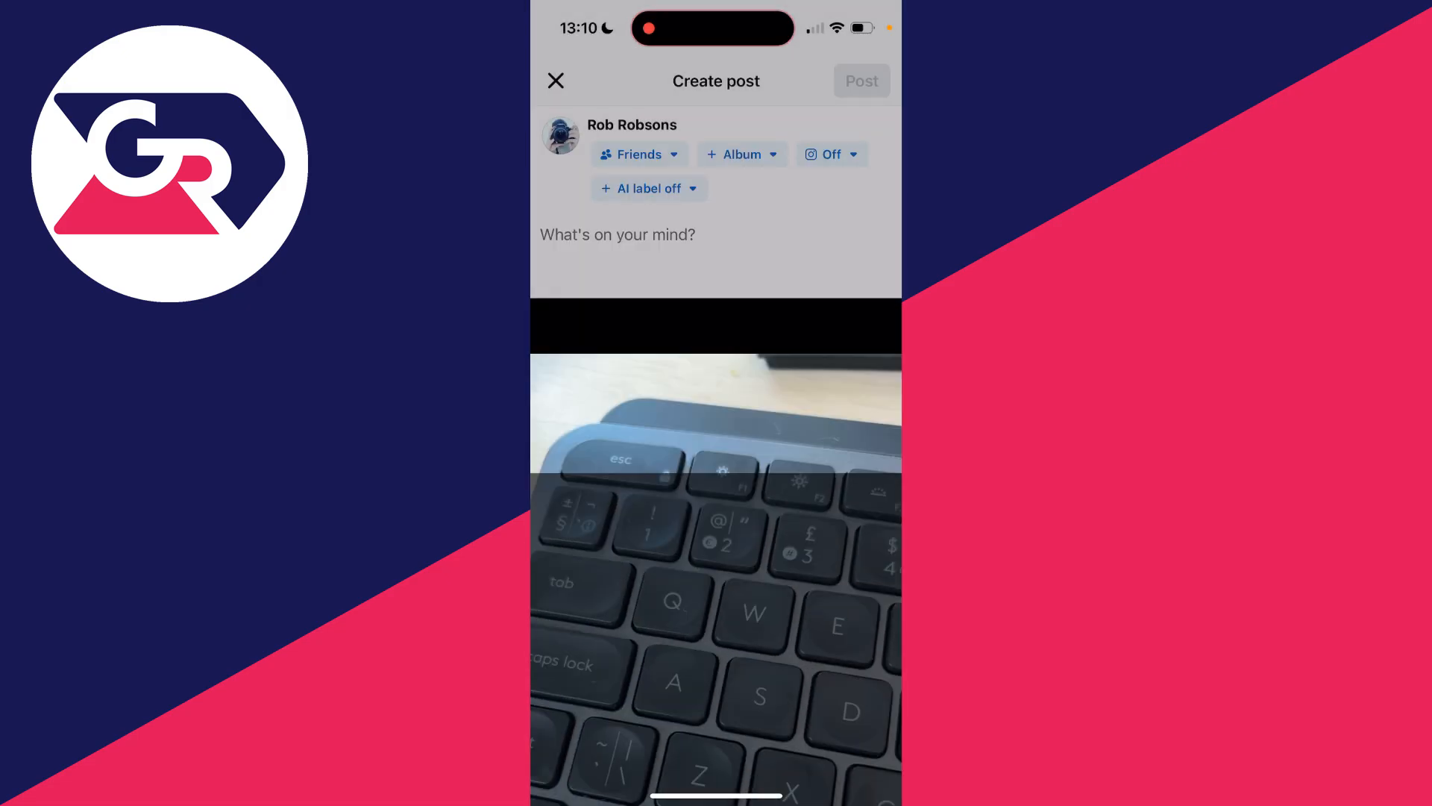